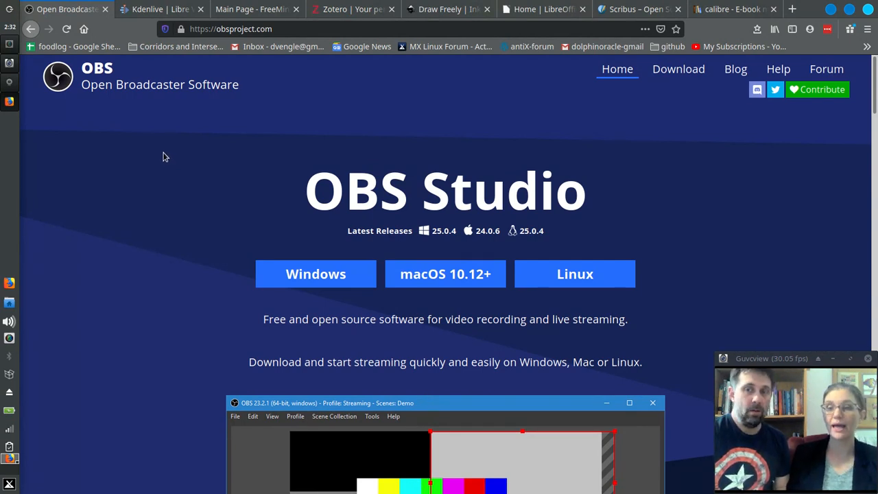
pyautogui.moveTo(124, 266)
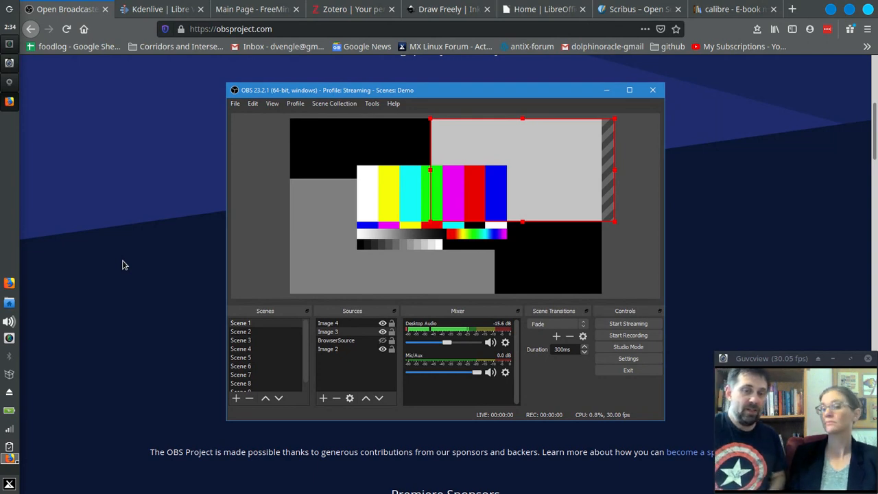
pyautogui.moveTo(362, 360)
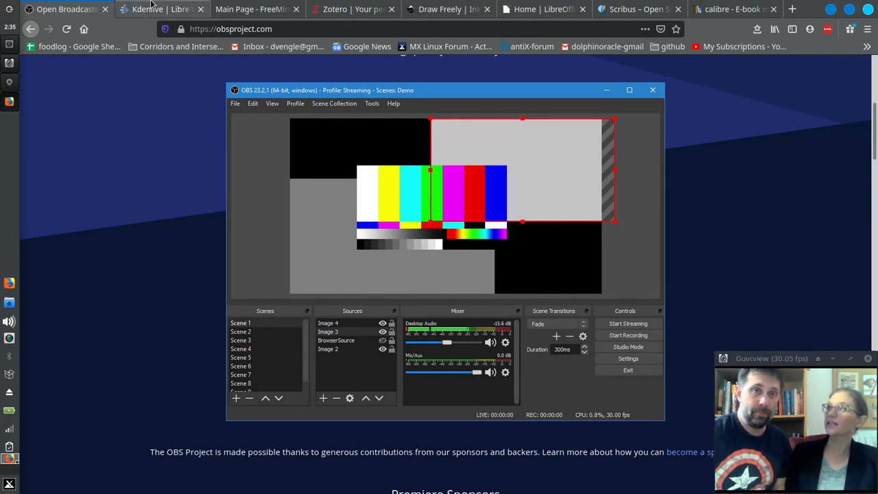
pyautogui.moveTo(154, 8)
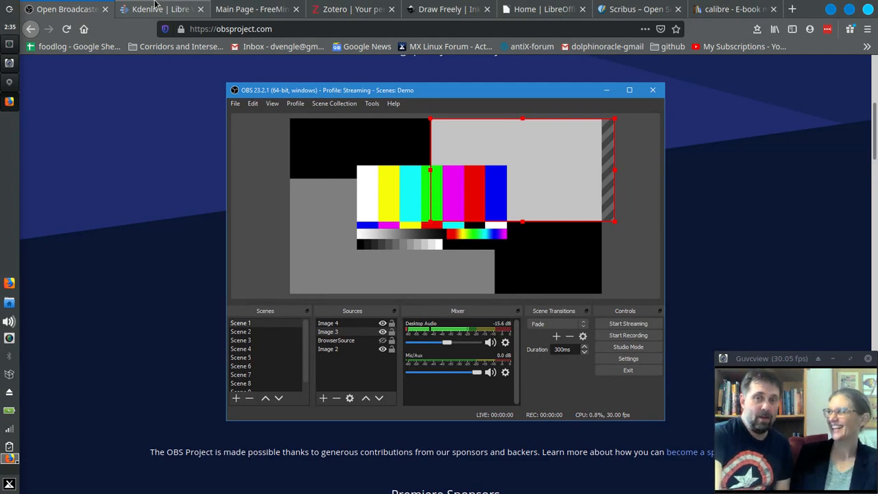
# Switch from the OBS Studio tab to the Kdenlive project website tab
pyautogui.click(151, 11)
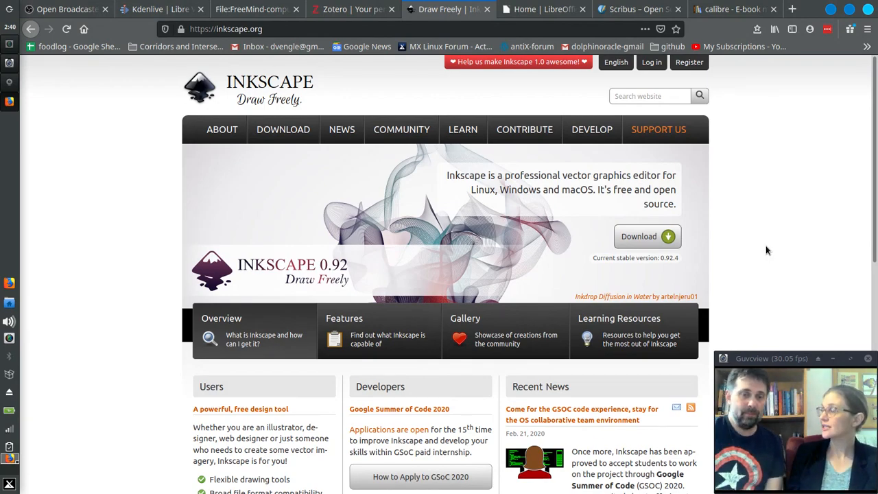
# Browse the Inkscape community gallery of user-shared artwork and resources
pyautogui.scroll(-3)
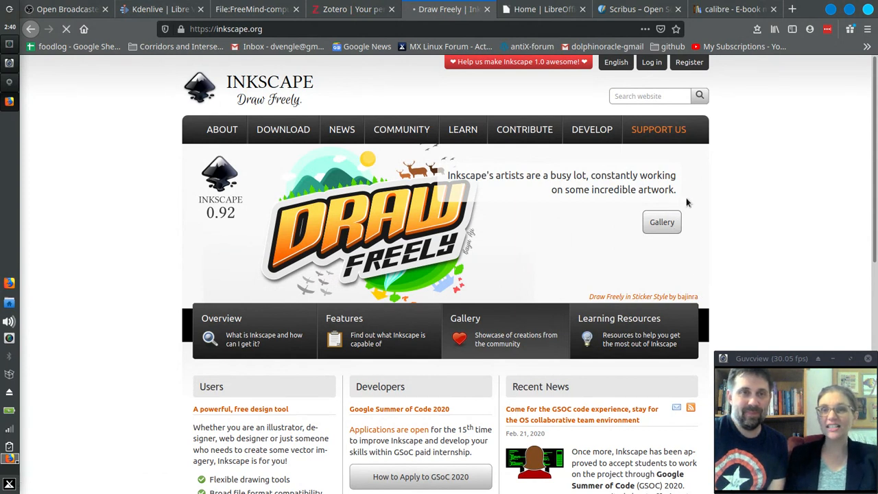
pyautogui.click(661, 222)
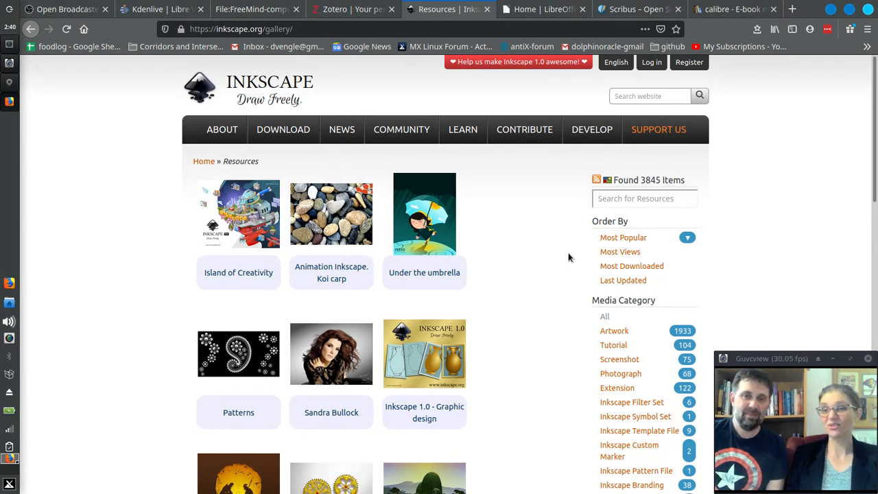
pyautogui.scroll(-3)
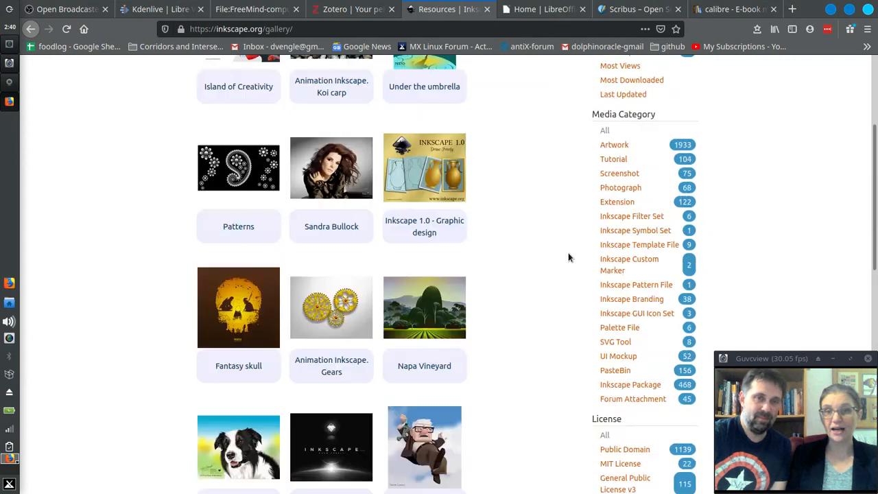
pyautogui.scroll(3)
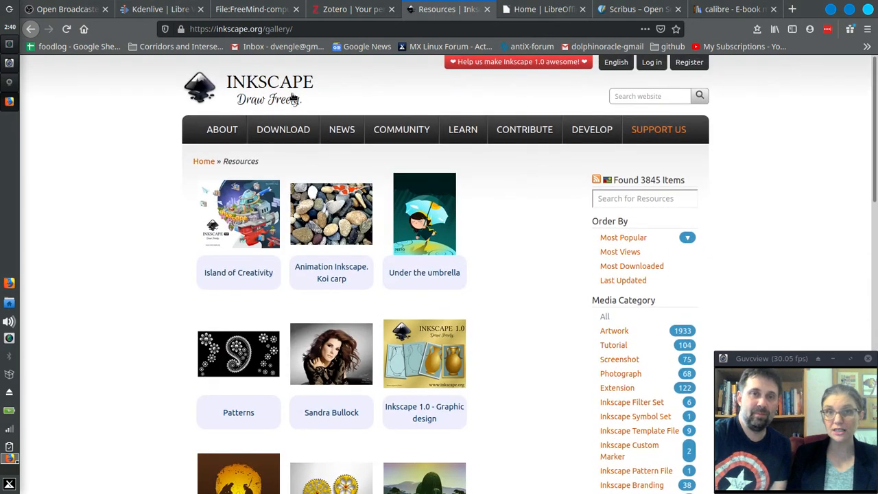
# Go home via the Inkscape logo and reveal the Community menu of forums, chat and gallery
pyautogui.click(269, 88)
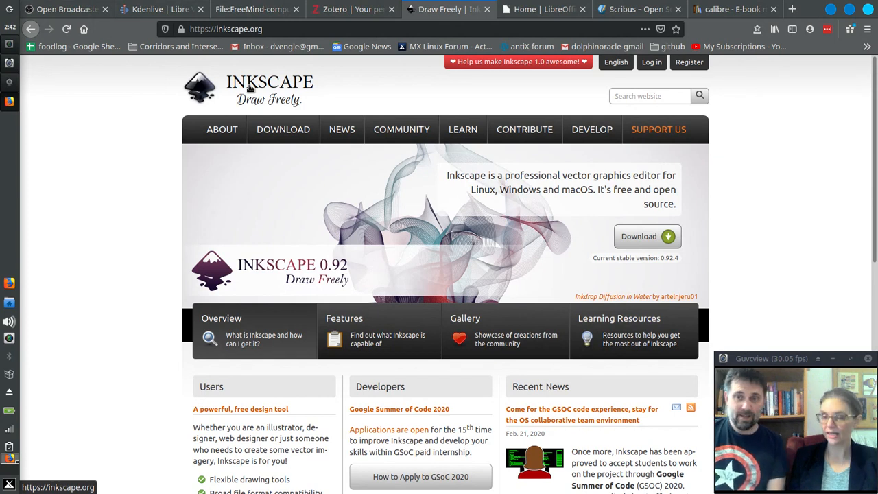
pyautogui.click(401, 129)
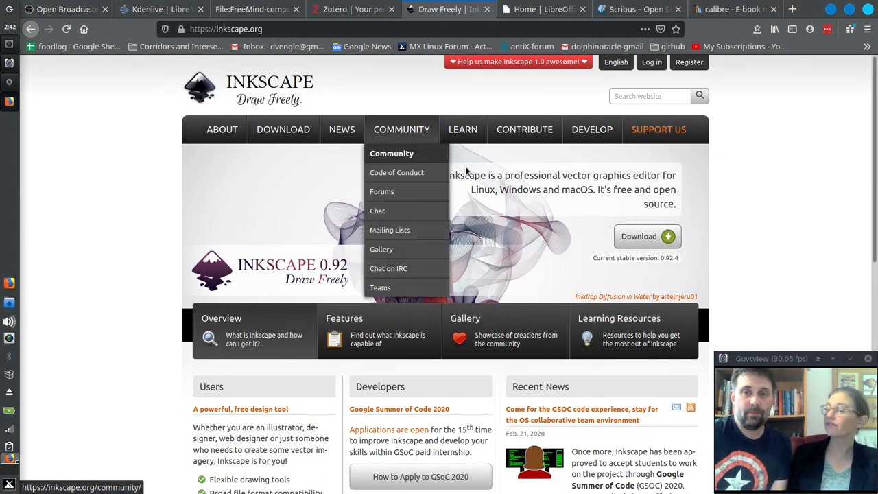
pyautogui.moveTo(793, 208)
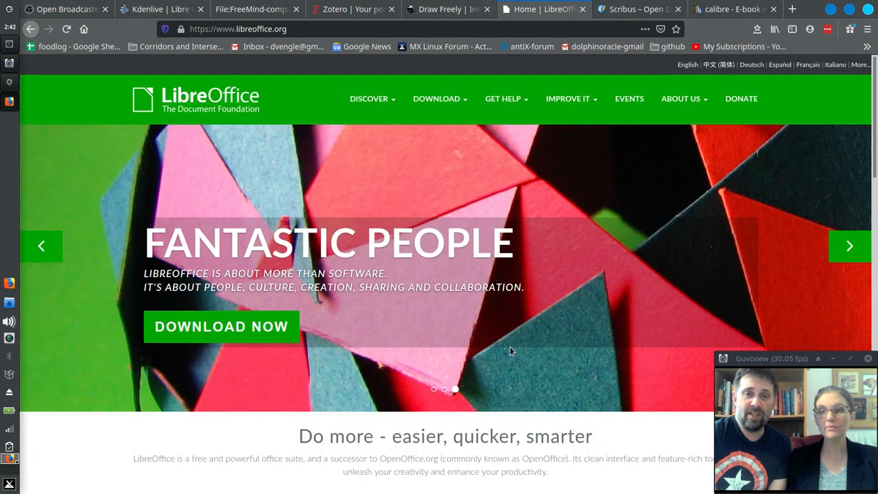
# Scroll down the LibreOffice home page below the Fantastic People banner
pyautogui.scroll(-3)
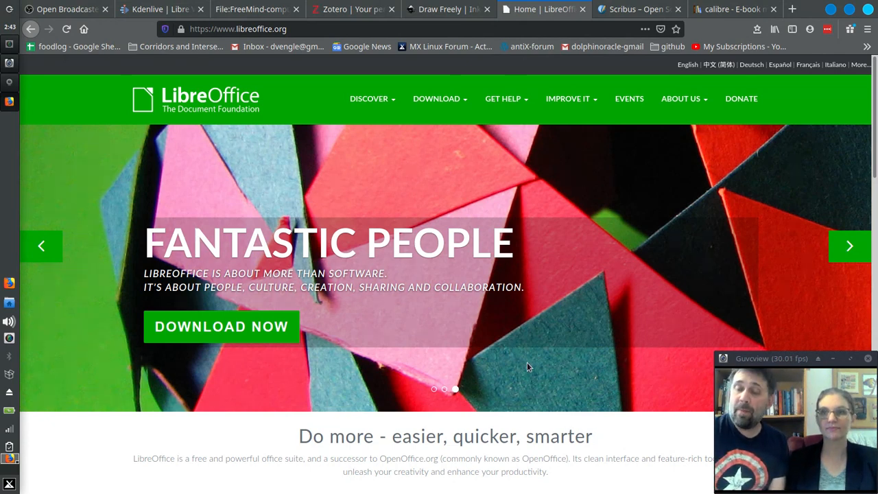
pyautogui.moveTo(495, 364)
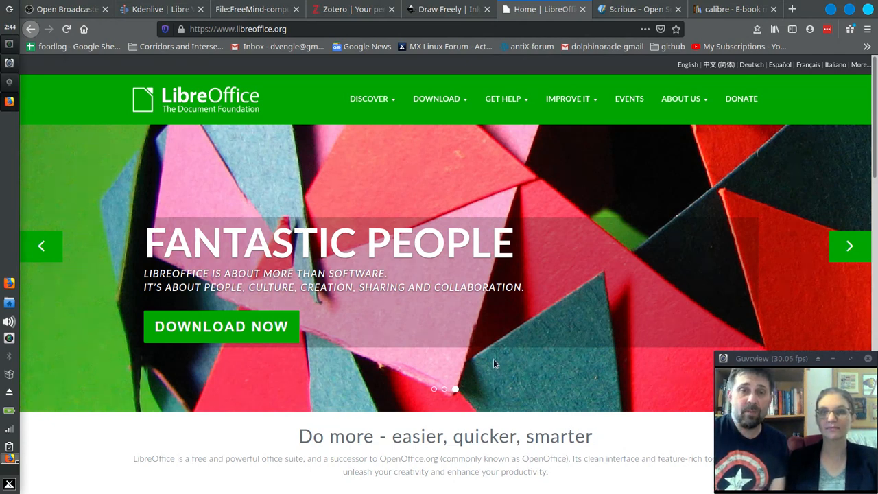
pyautogui.moveTo(195, 126)
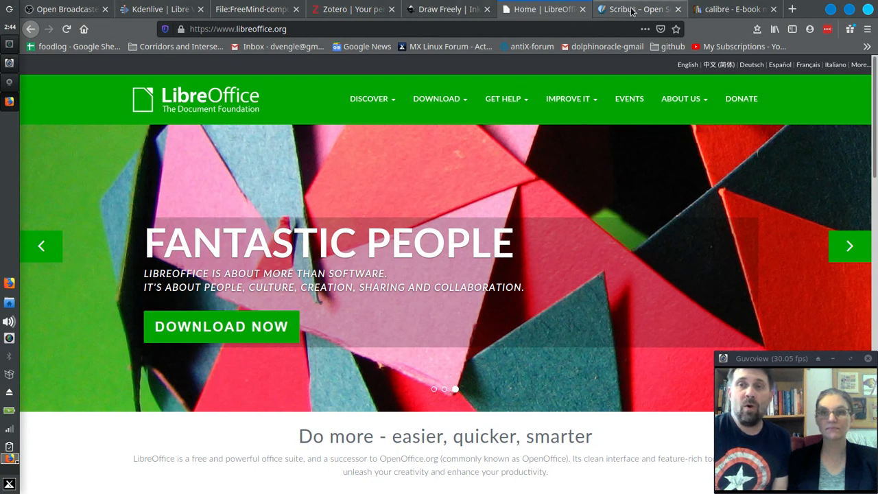
# View the Scribus homepage and advance through its rotating feature slides
pyautogui.click(631, 8)
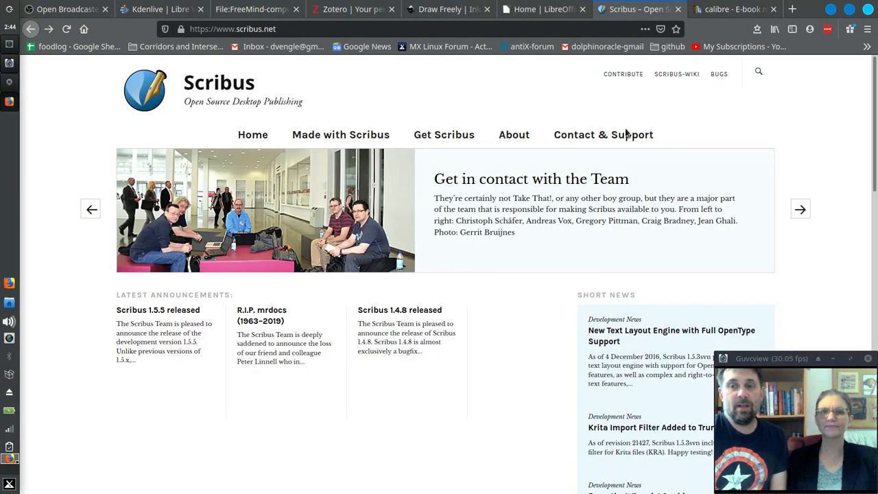
pyautogui.moveTo(508, 337)
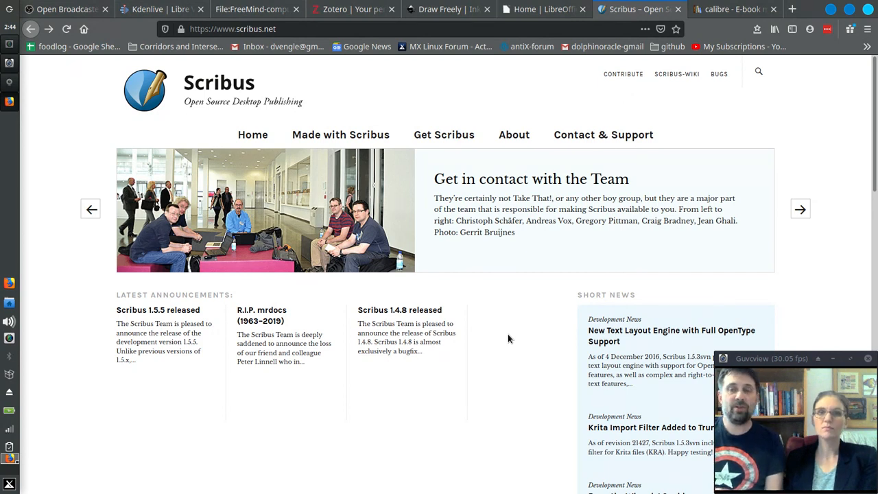
pyautogui.click(800, 208)
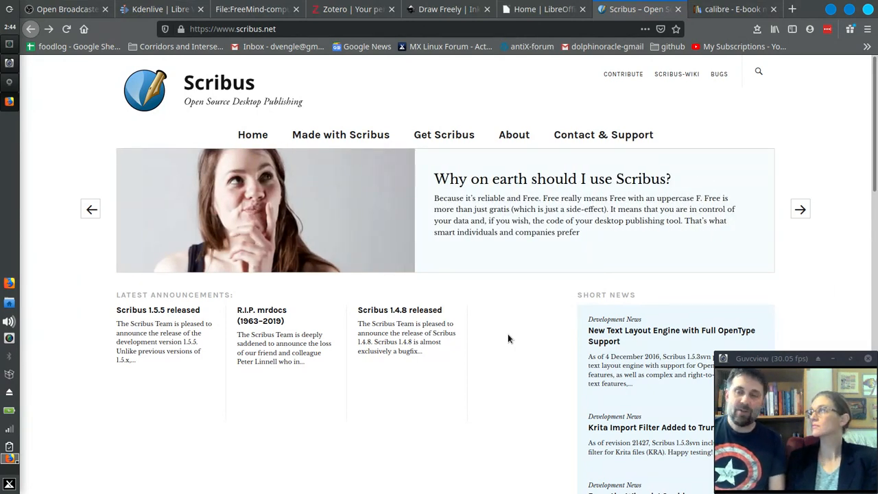
pyautogui.click(801, 208)
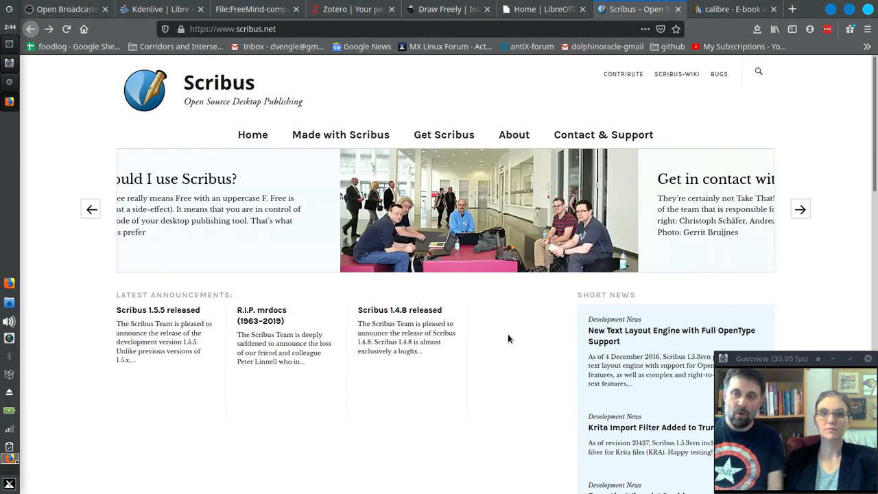
pyautogui.click(800, 209)
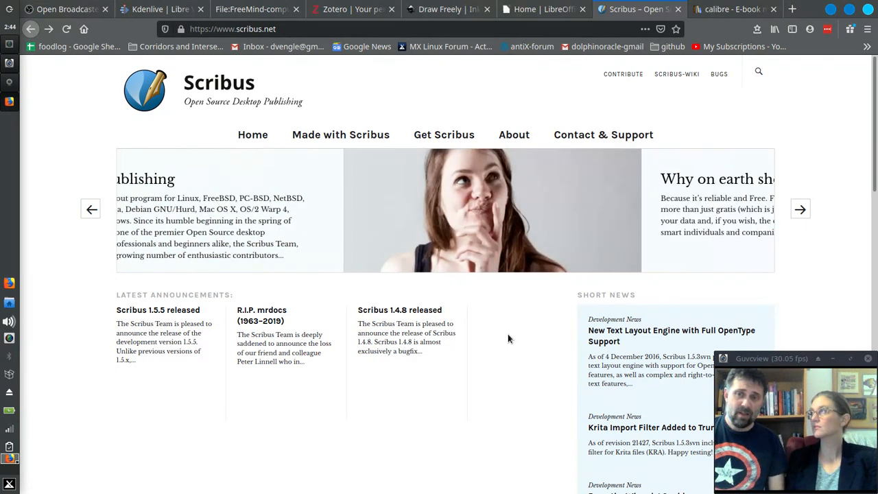
pyautogui.click(800, 208)
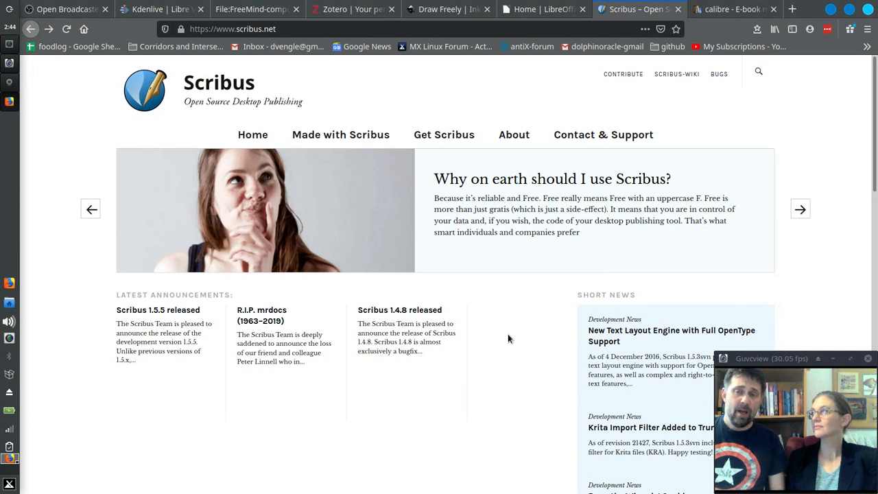
pyautogui.click(800, 208)
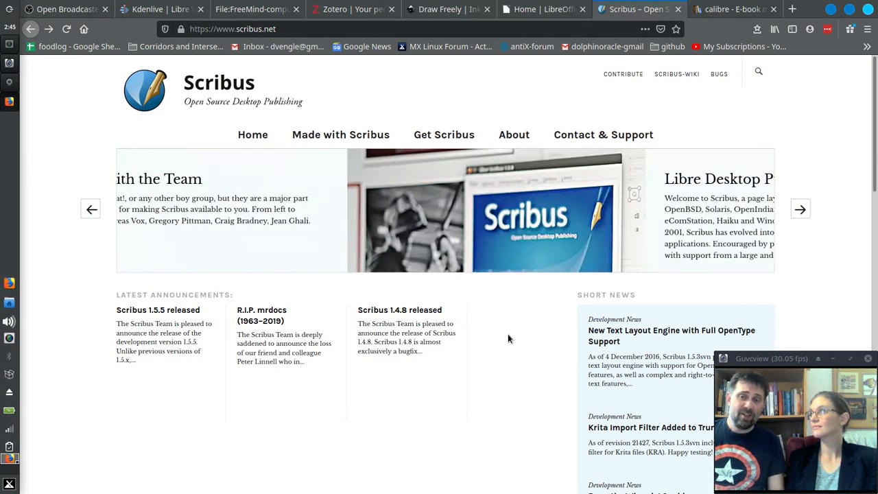
pyautogui.click(801, 208)
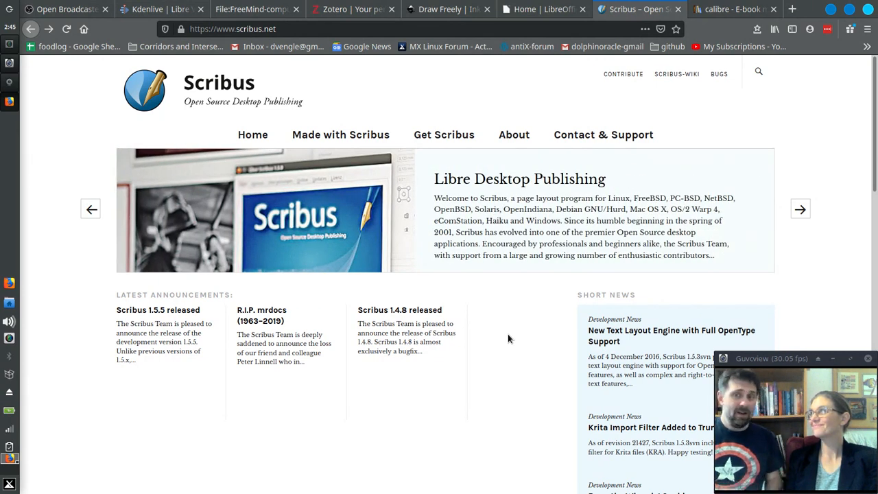
# Return to the OBS Project website tab
pyautogui.click(66, 14)
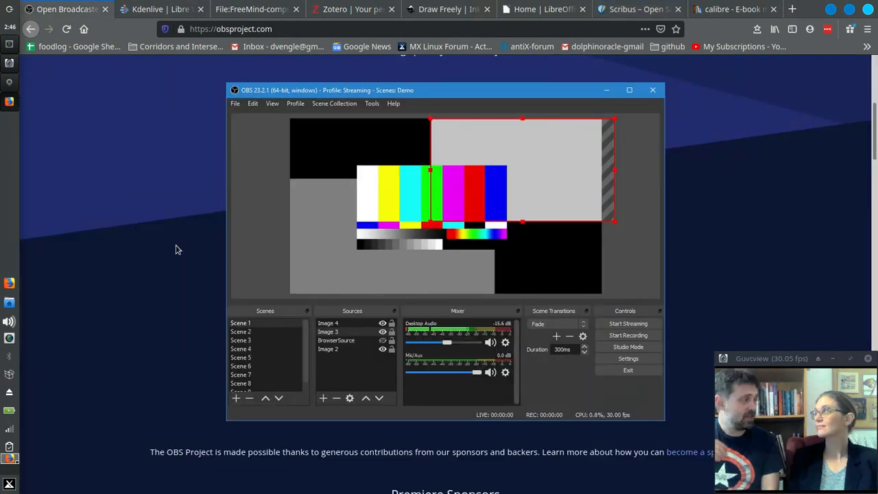